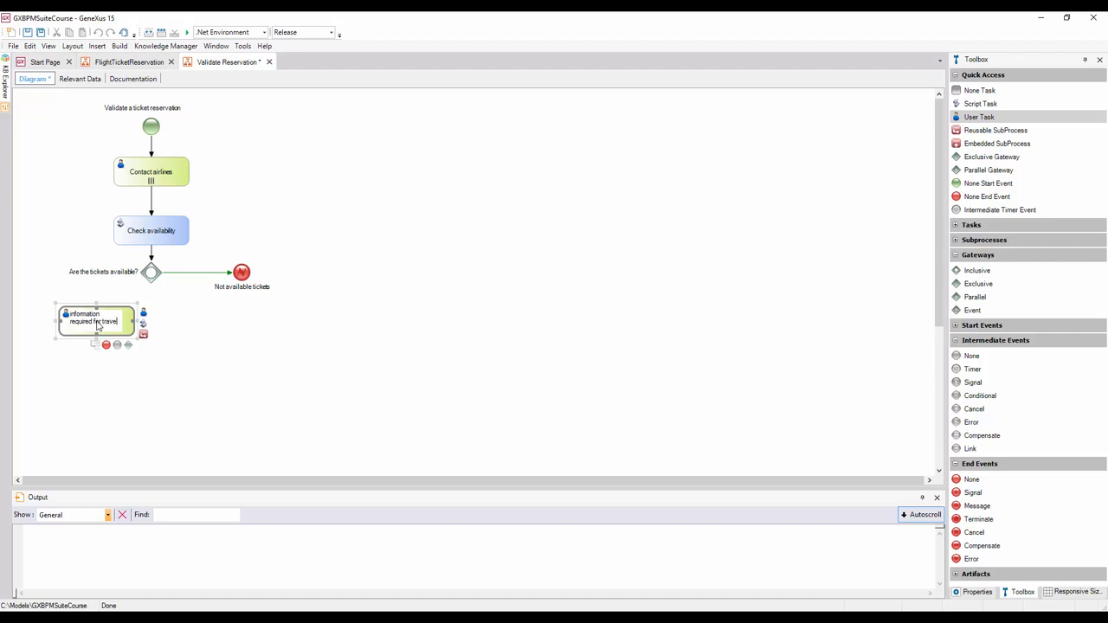
Name the first task 'Add customer information required for traveling' and add a second 'Evaluate customer' user task beside it.
text(Add customer information required for traveling)
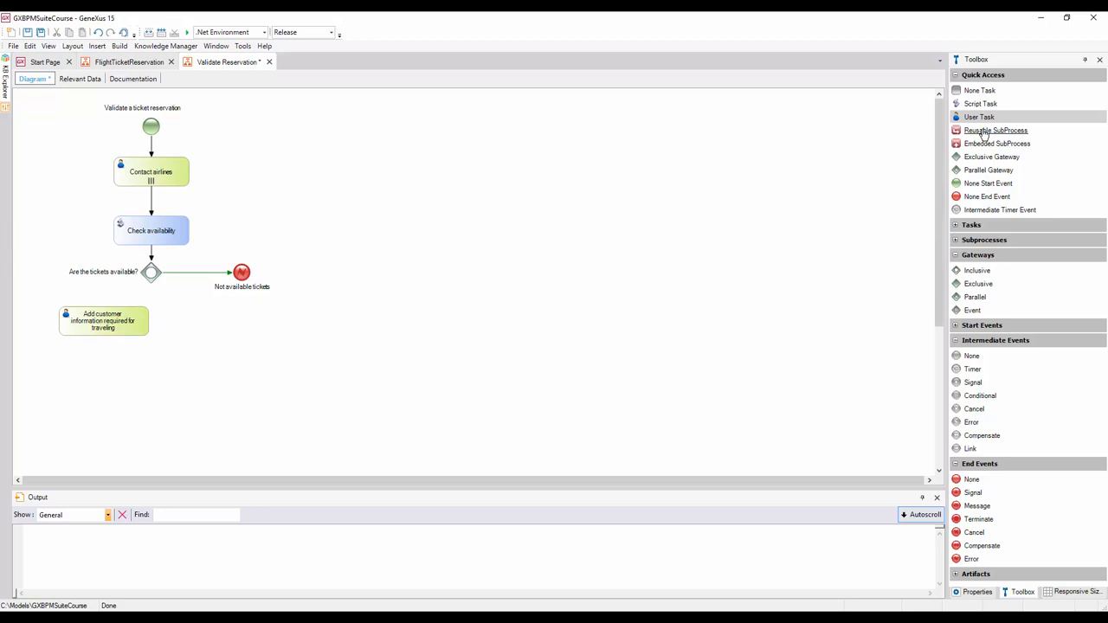
drag(980, 117, 201, 330)
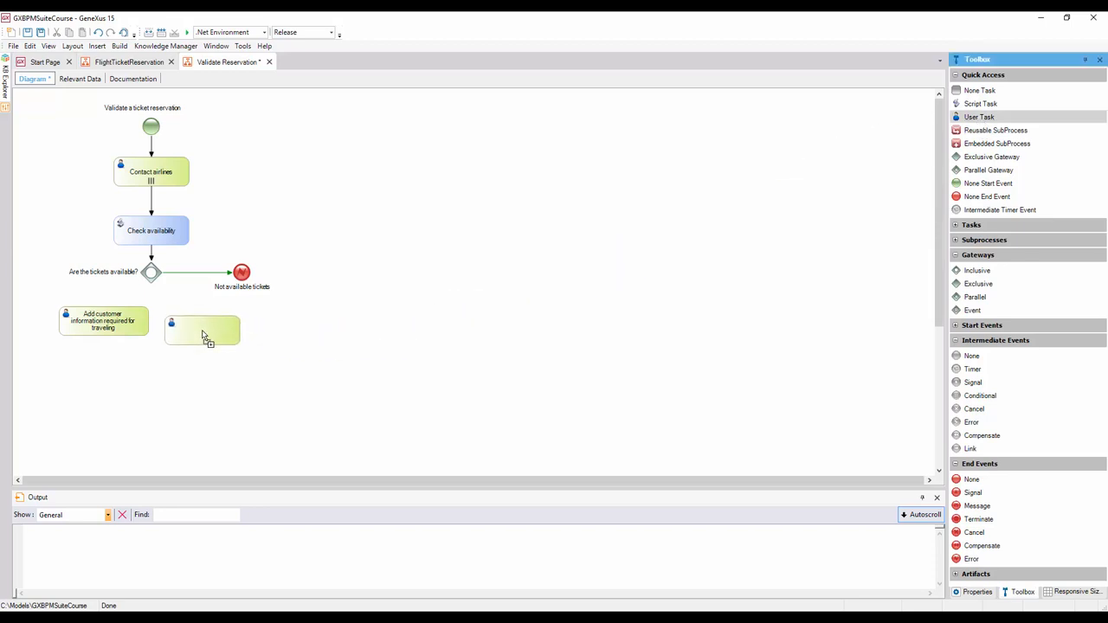
click(201, 331)
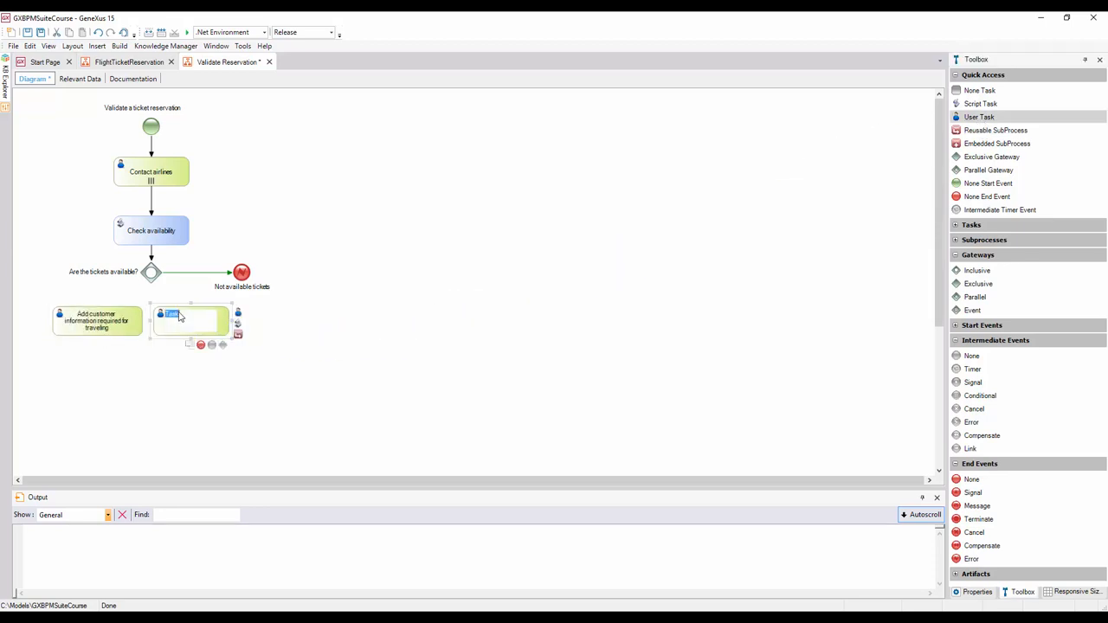
text(Evaluate customer)
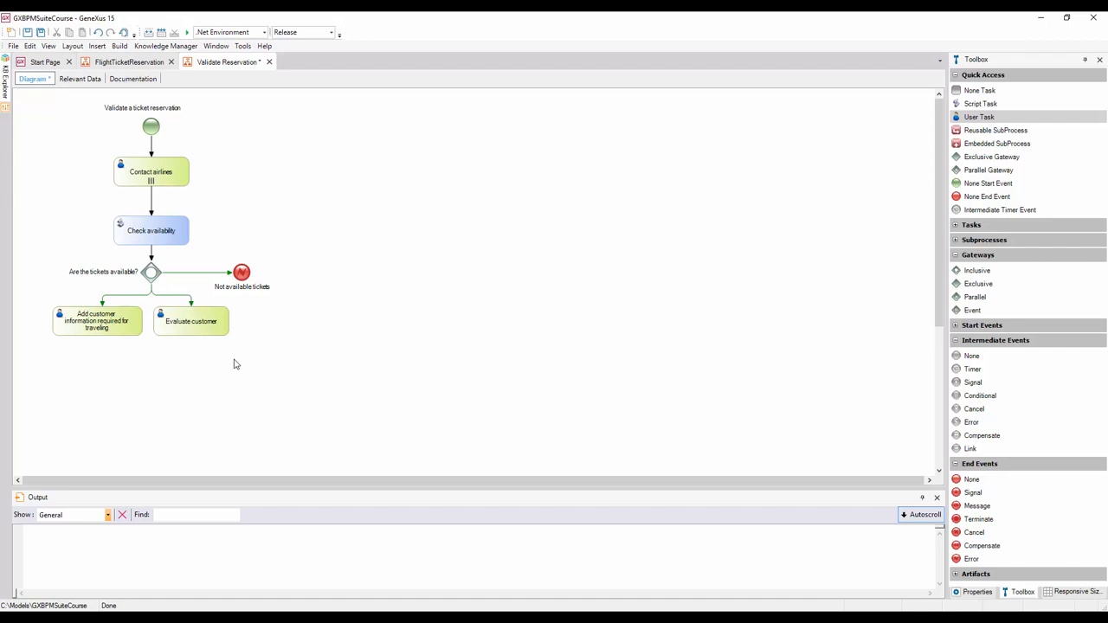
Connect the availability gateway to both customer tasks.
click(96, 320)
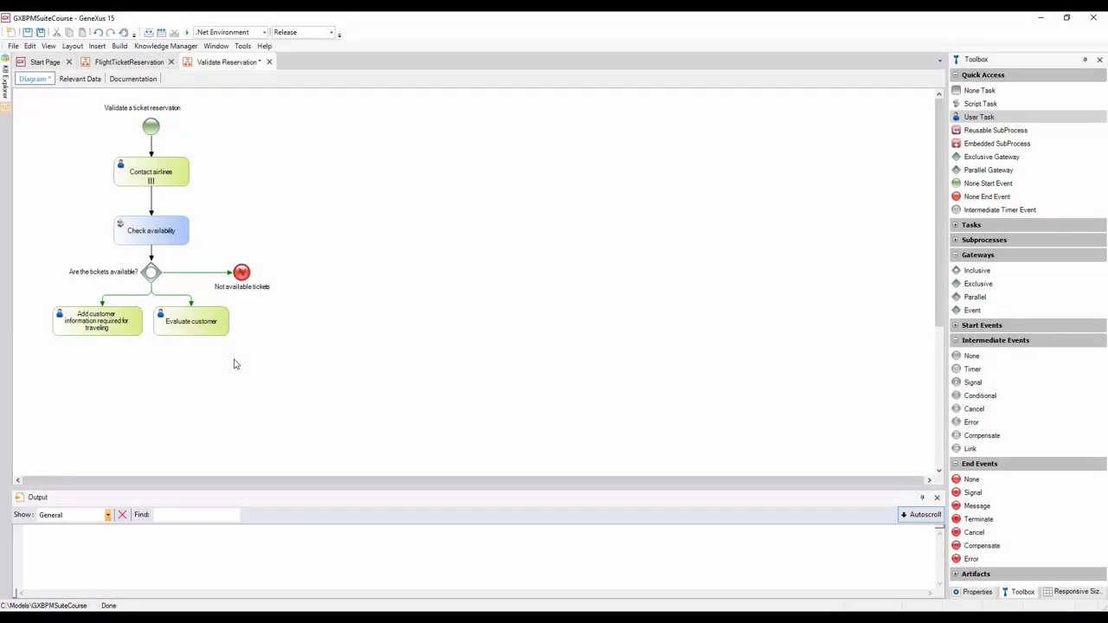
click(191, 322)
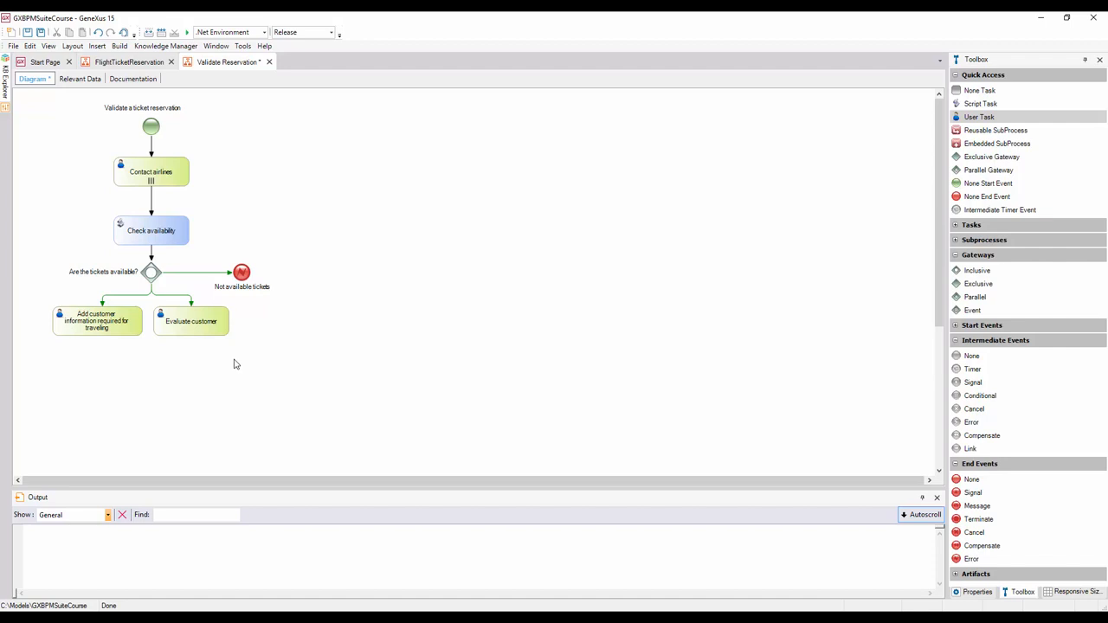
click(96, 320)
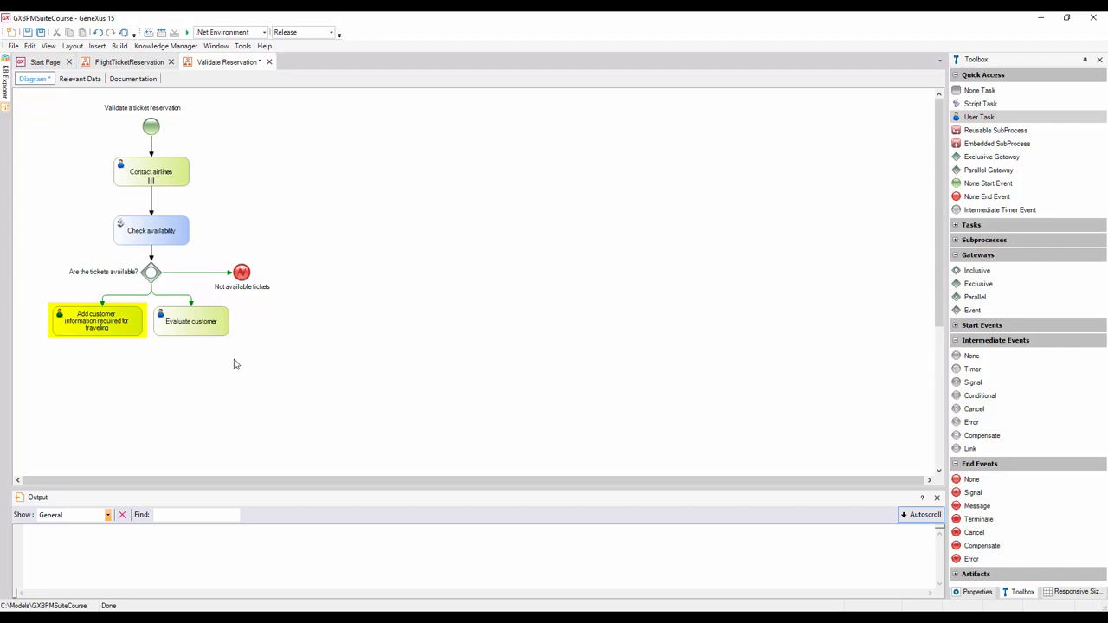
click(190, 321)
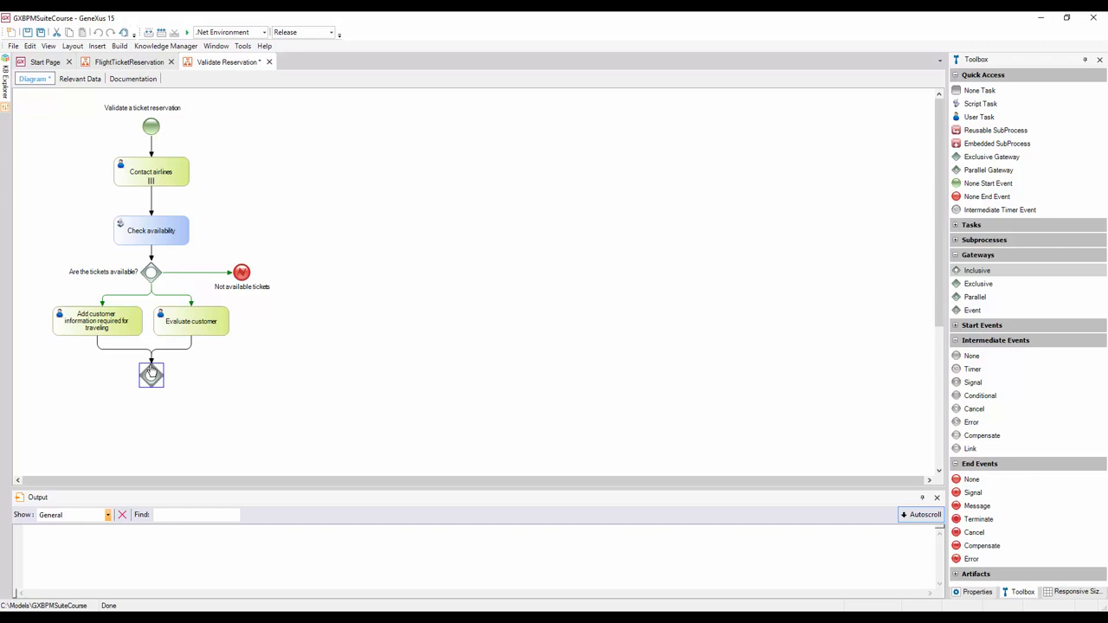
Place the merging inclusive gateway below the two customer tasks.
click(151, 375)
text(Authorize reservation - Customer Care Manager)
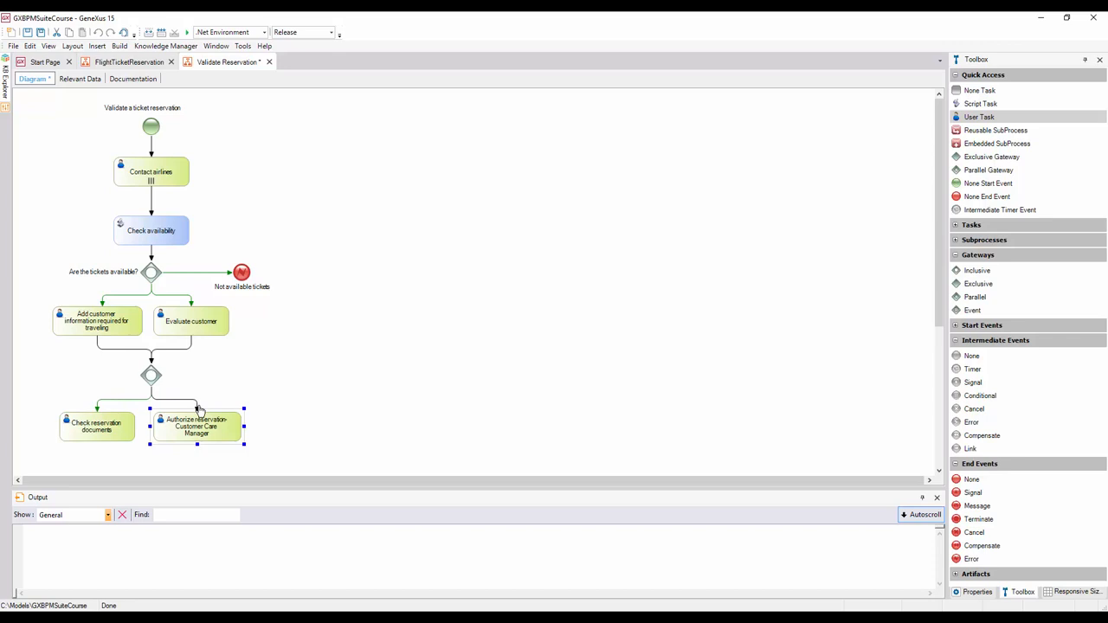
Link the gateway to 'Check reservation documents' and 'Authorize reservation - Customer Care Manager' tasks.
click(338, 447)
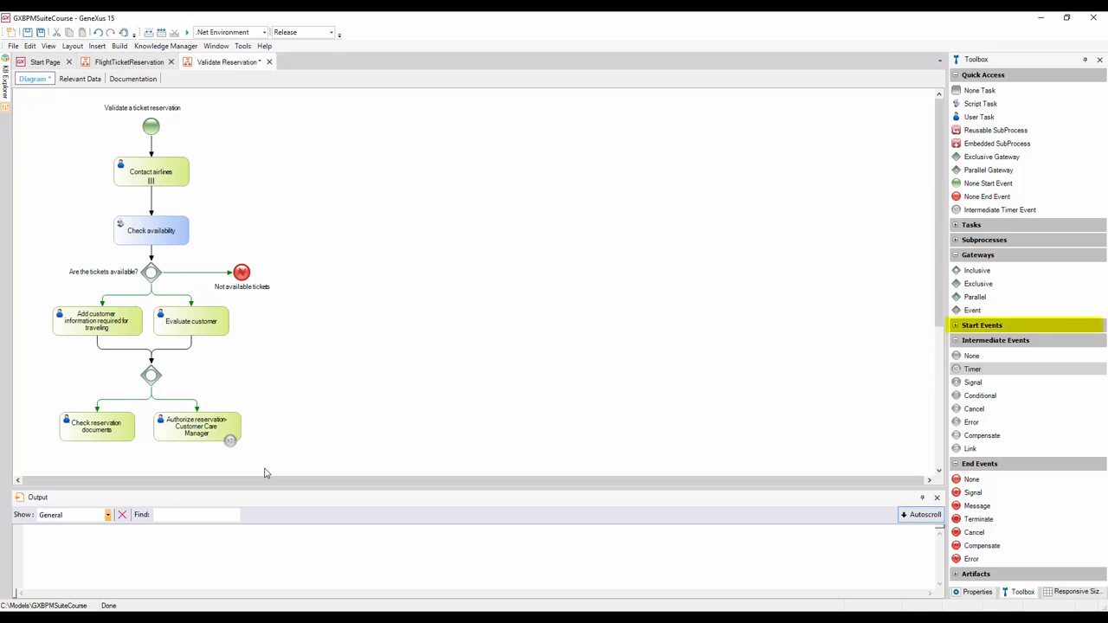
Drop an intermediate timer event onto the Authorize reservation task's border.
click(982, 325)
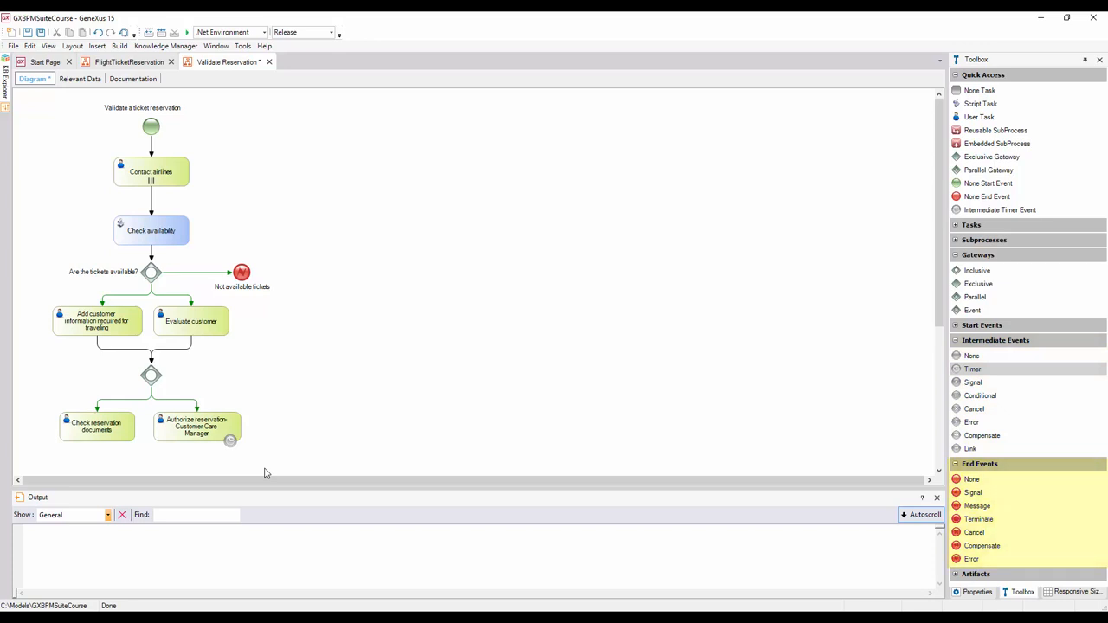
click(988, 183)
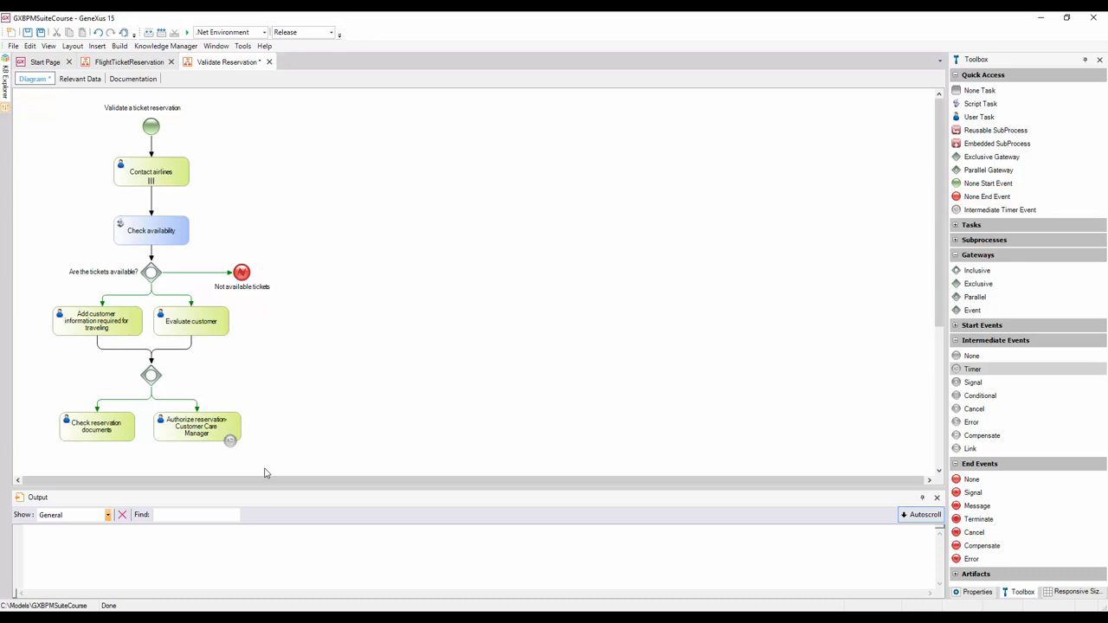
click(196, 427)
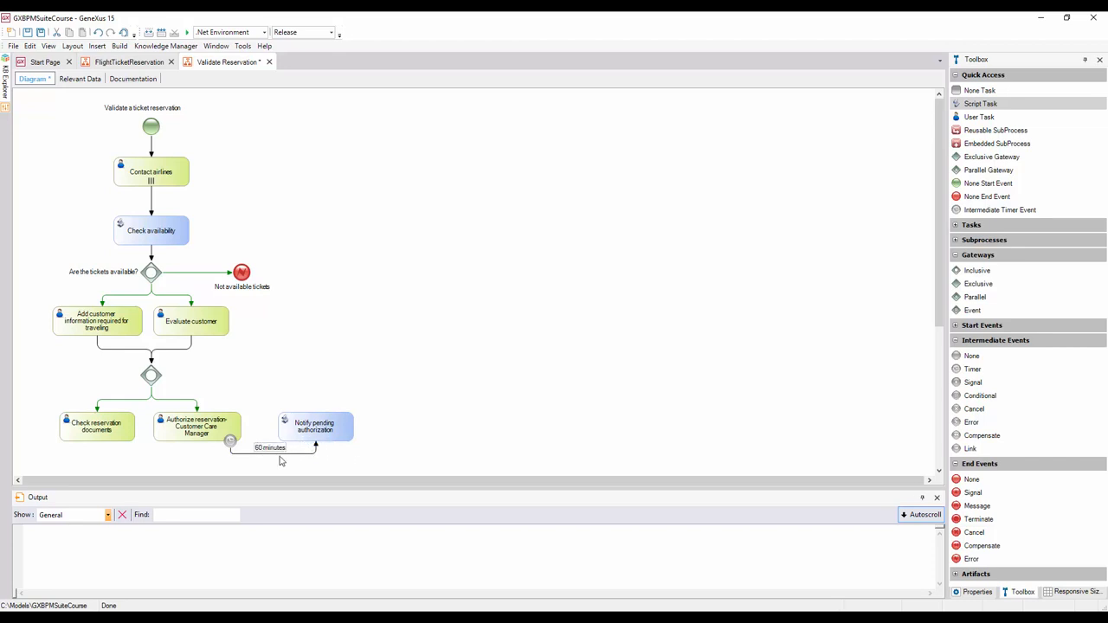
Select the timer event attached to the Authorize reservation task.
click(229, 440)
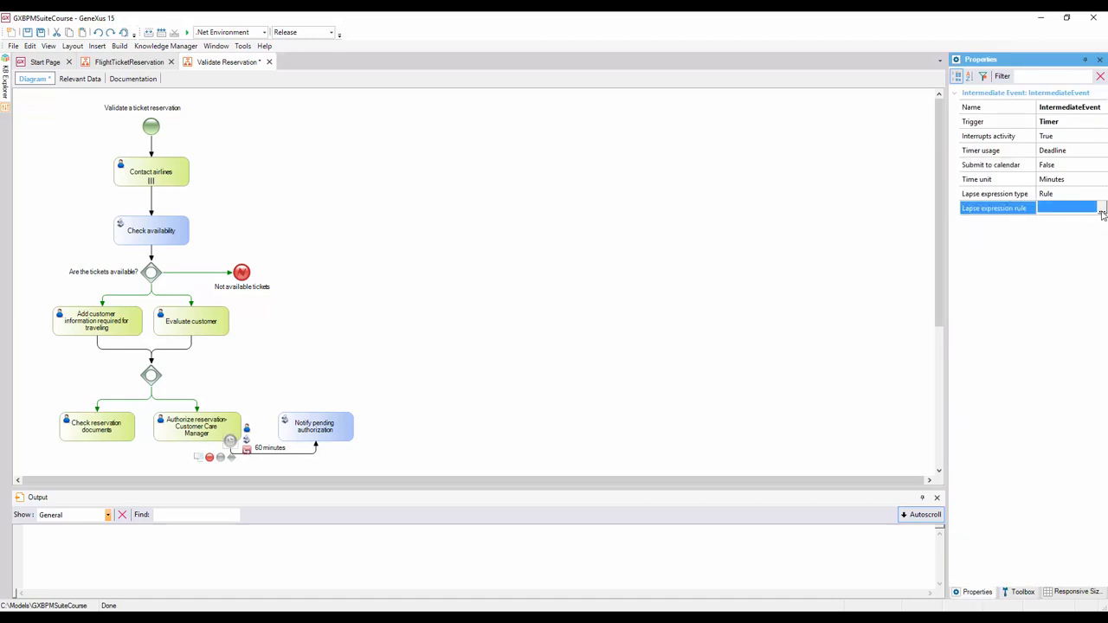
Enter 60 as the timer's lapse expression rule and confirm it.
click(1103, 208)
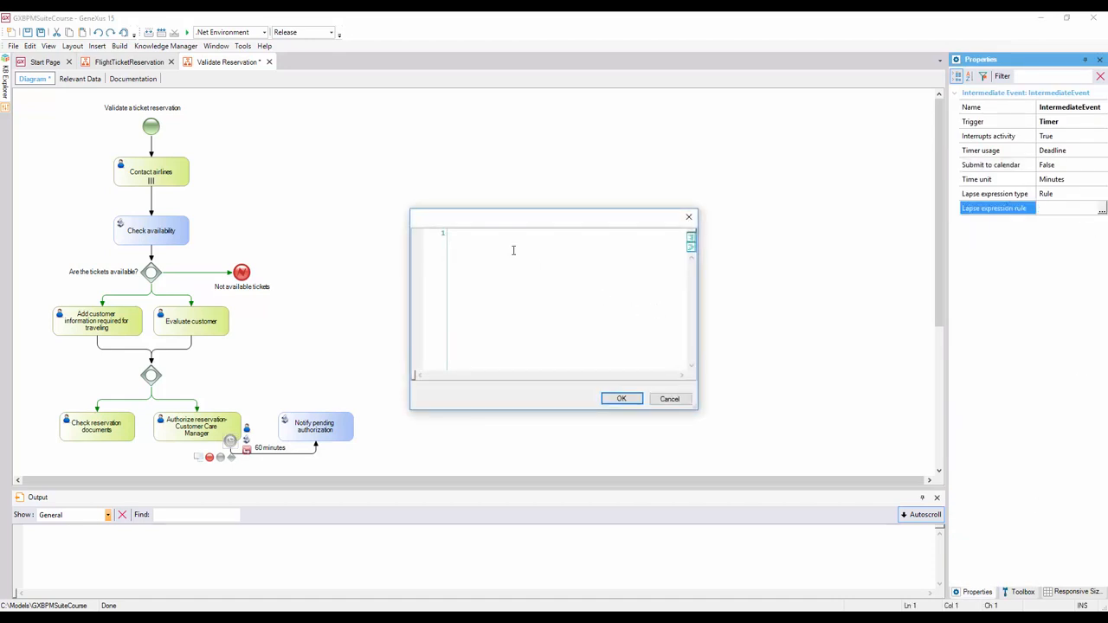
text(60)
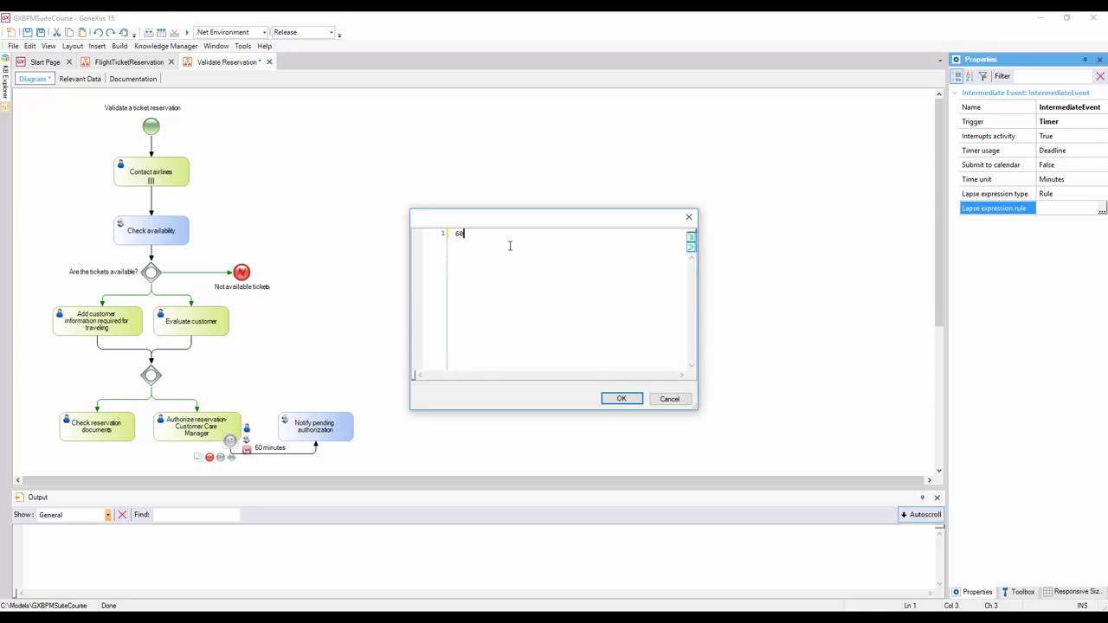
click(621, 399)
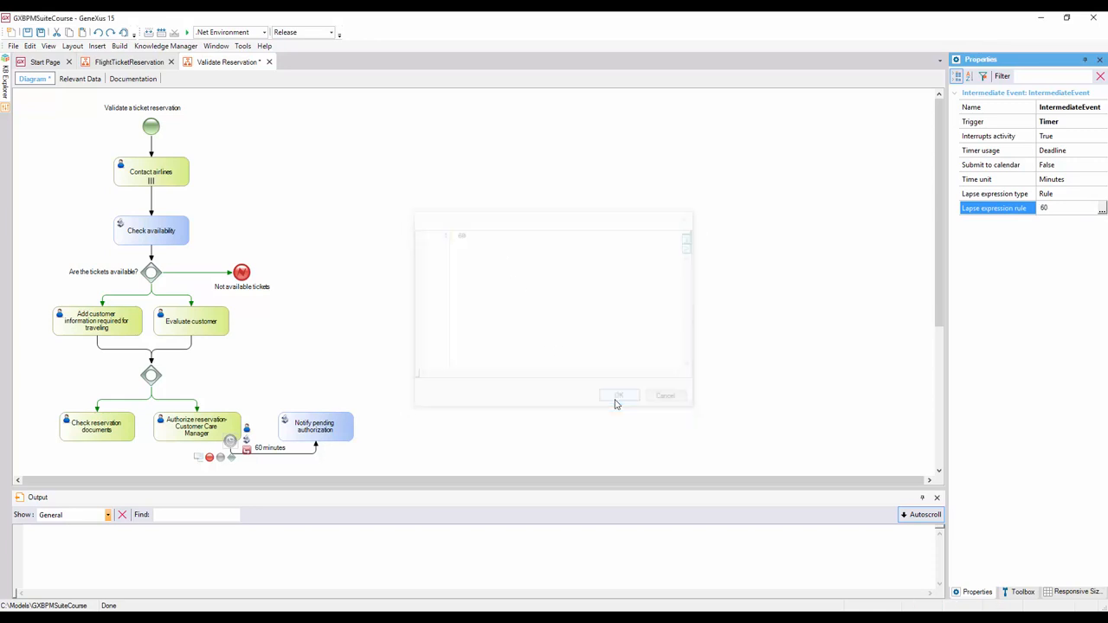
click(618, 395)
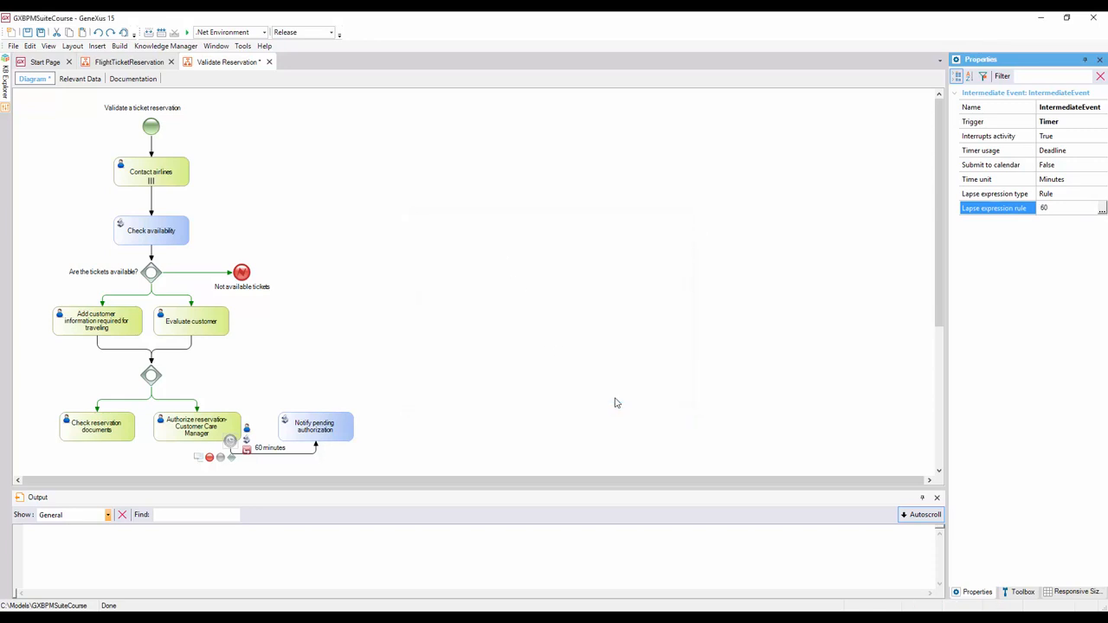
click(1023, 592)
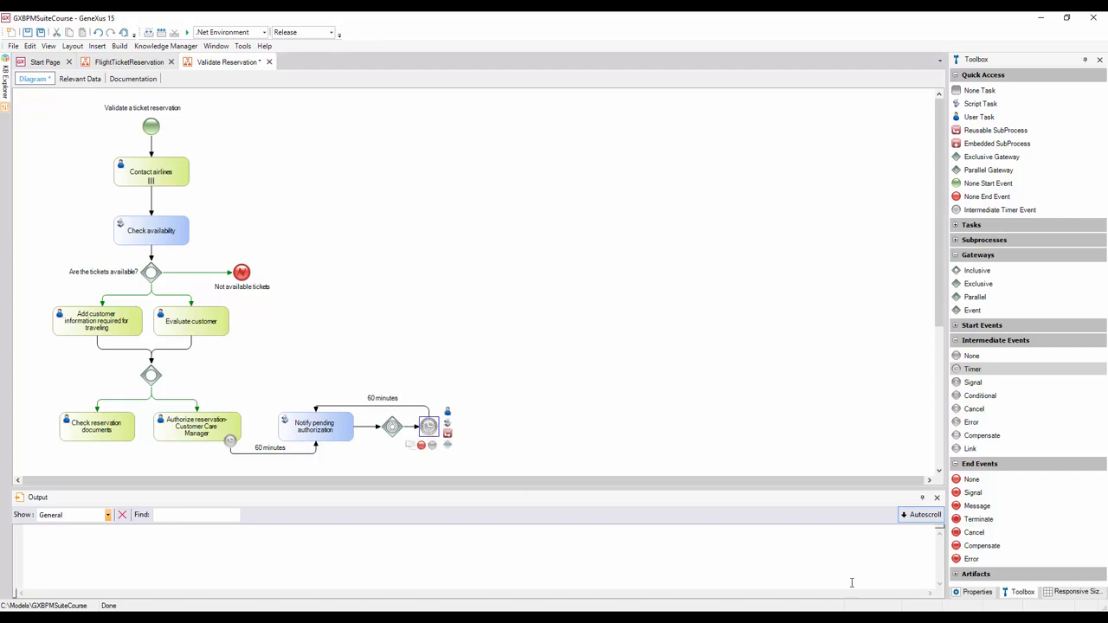
Set the looping timer's lapse expression rule to 60.
click(429, 426)
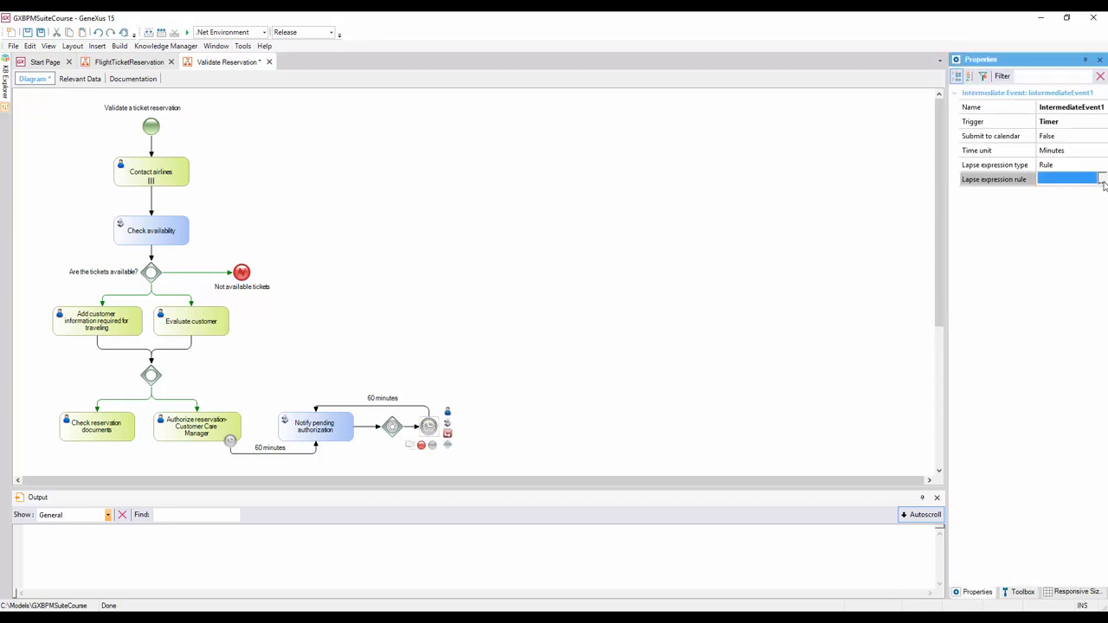
text(60)
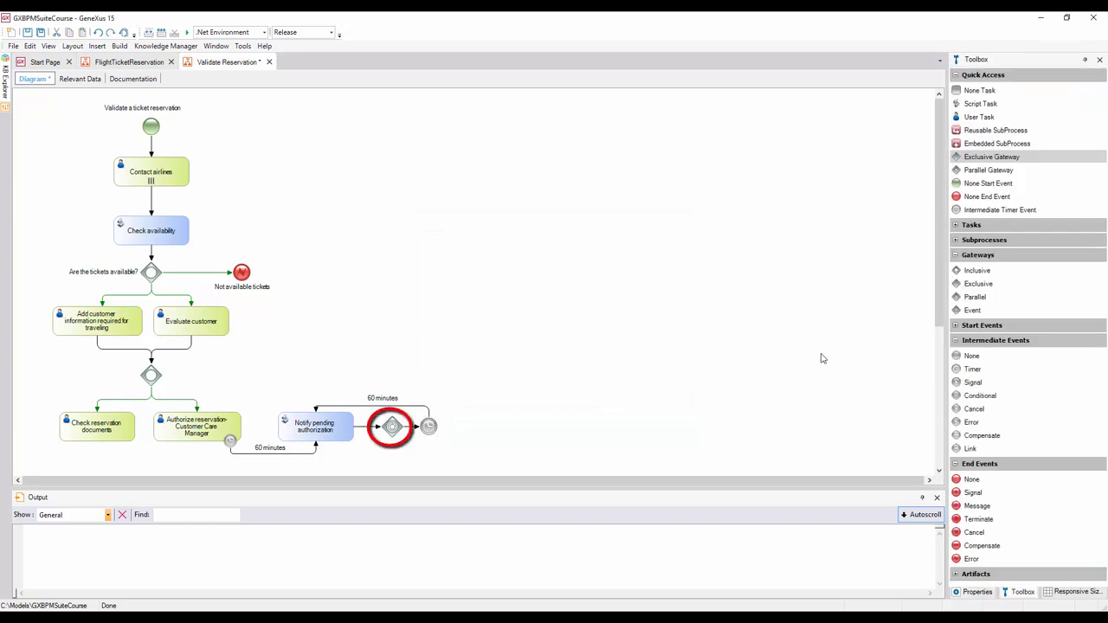
scroll(down, 3)
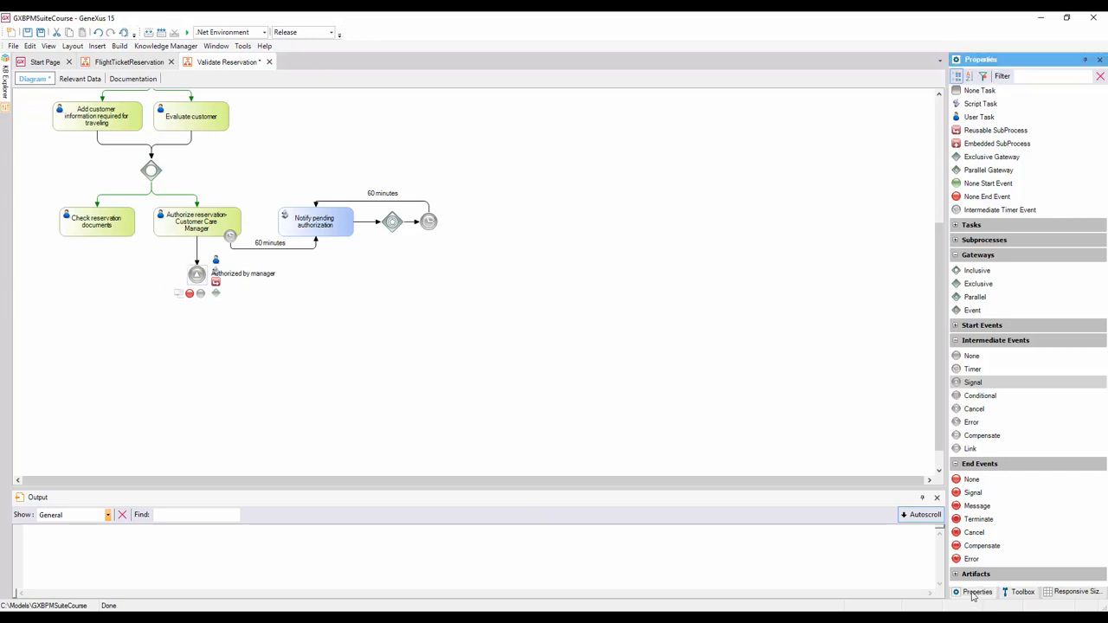
Set the 'Authorized by manager' signal event's Is throw property to True.
click(1101, 135)
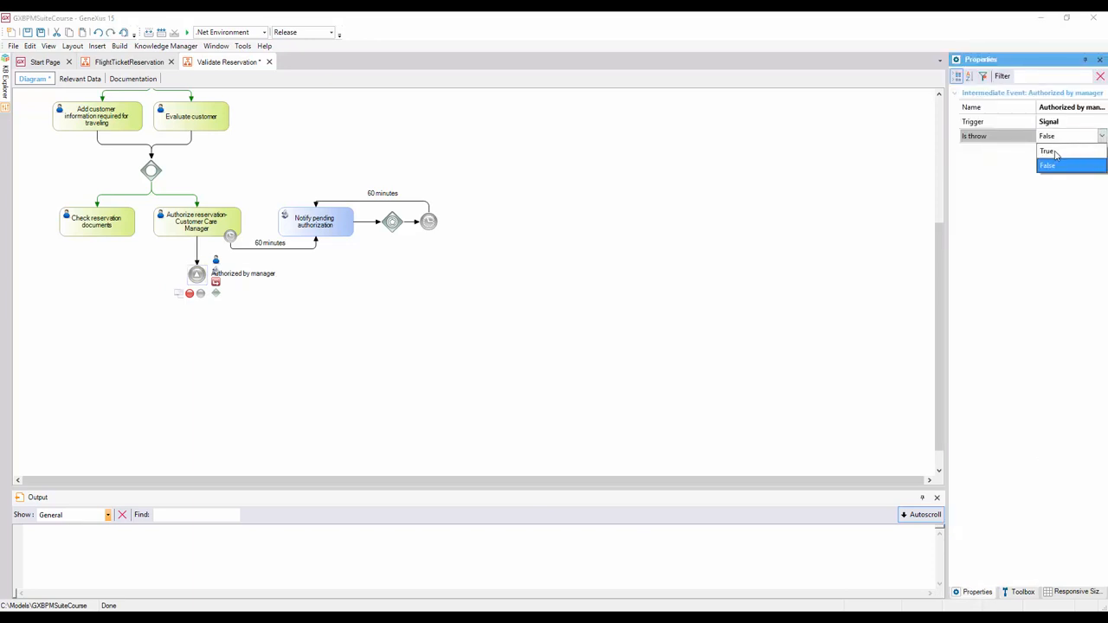
click(1050, 151)
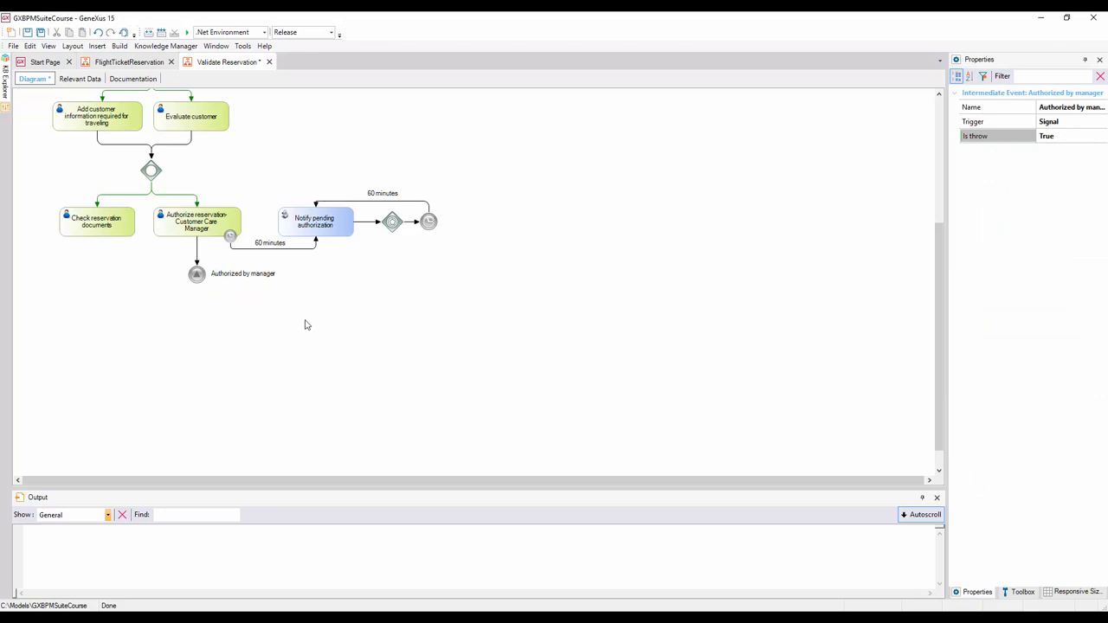
click(1022, 591)
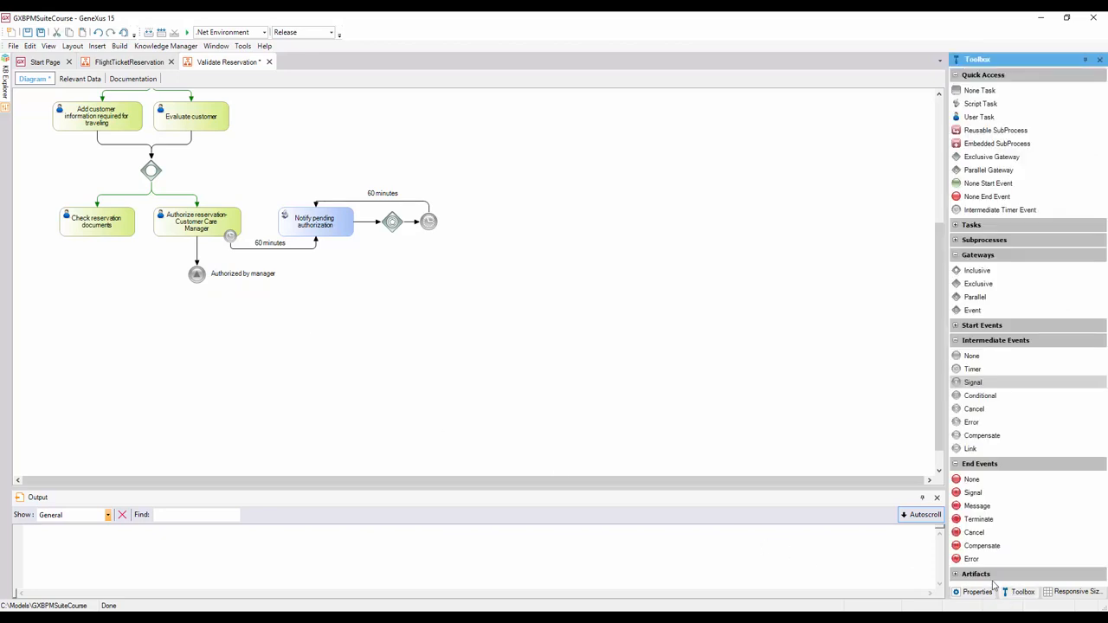
mouse_move(928, 388)
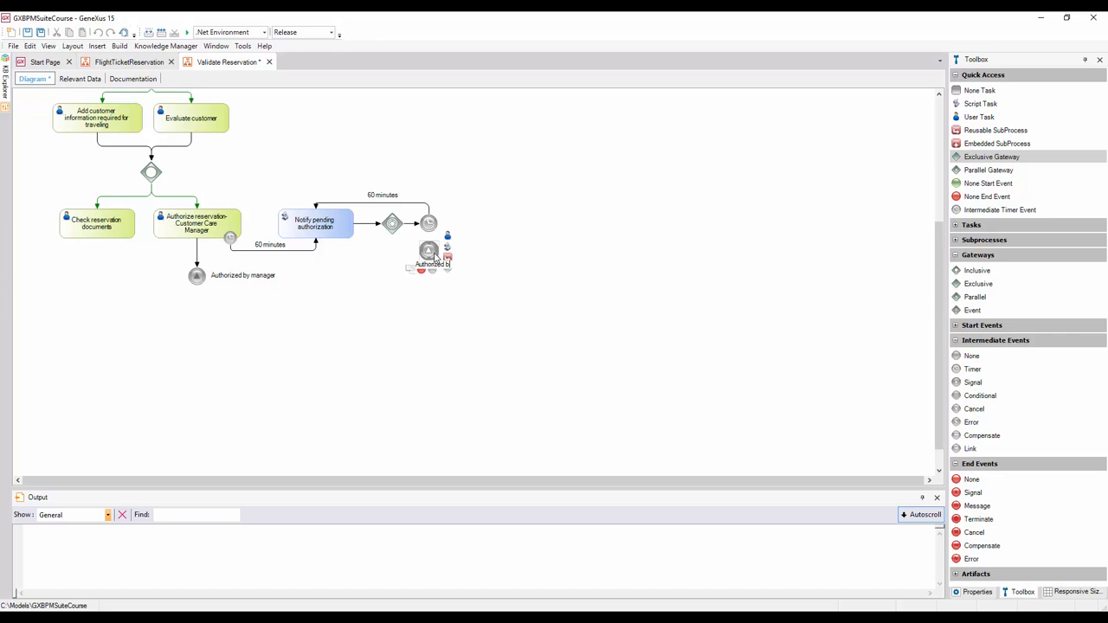
Finish naming the 'Authorized by manager' catch event and place an end event after it.
click(429, 251)
text(y manager)
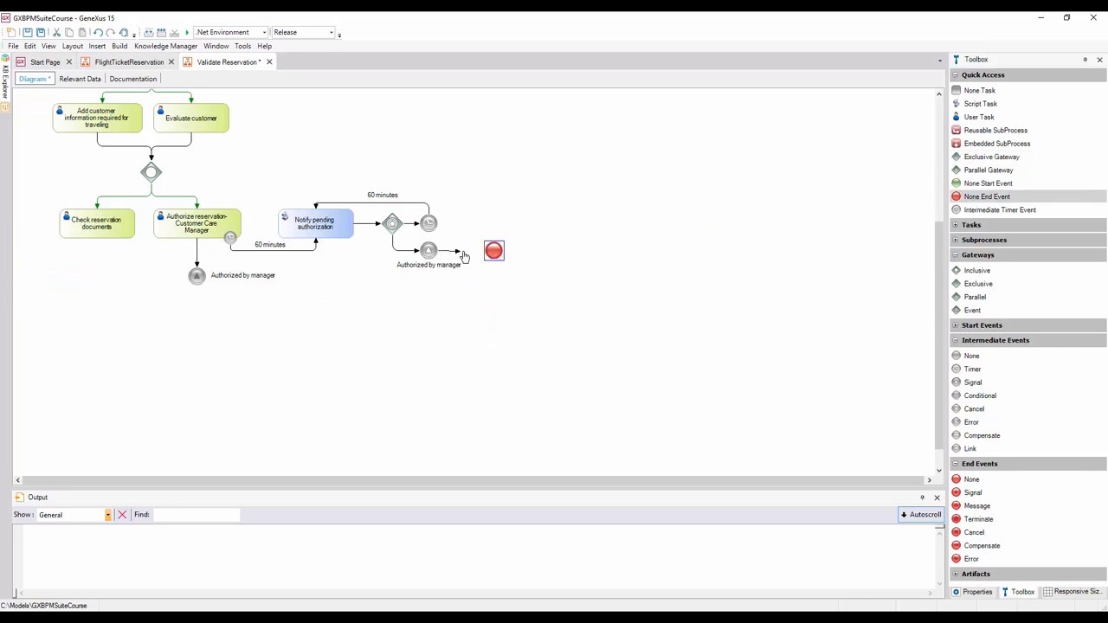
click(493, 251)
text(End repetition)
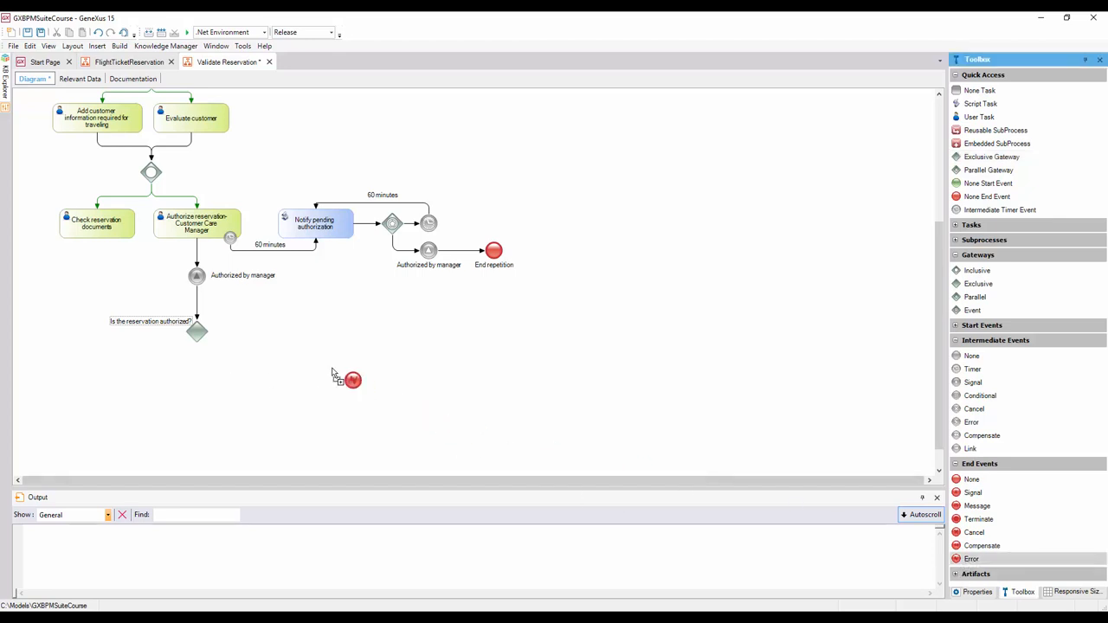
Add a 'Rejected by Customer Care Manager' error end event connected from the gateway.
drag(350, 379, 283, 331)
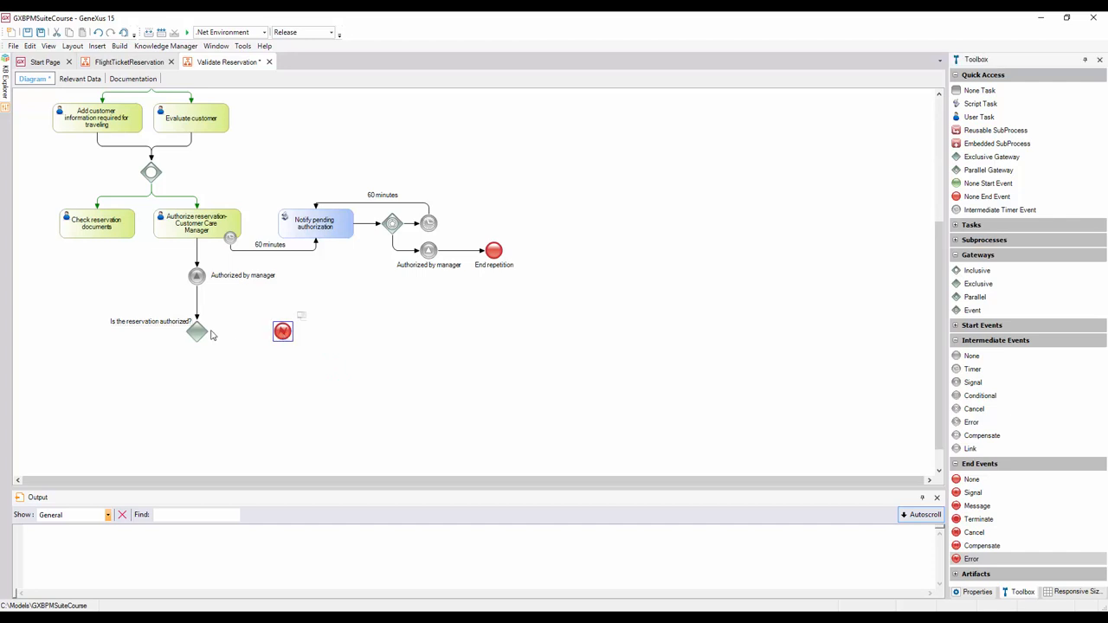
drag(197, 333, 282, 332)
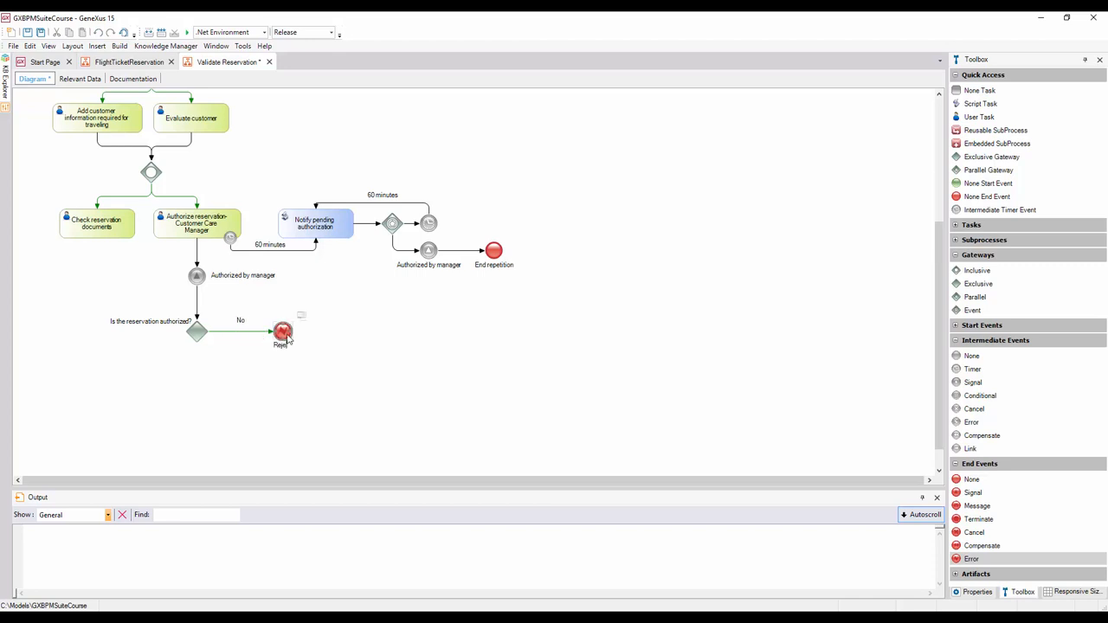
text(Rejected by Customer Care Manager)
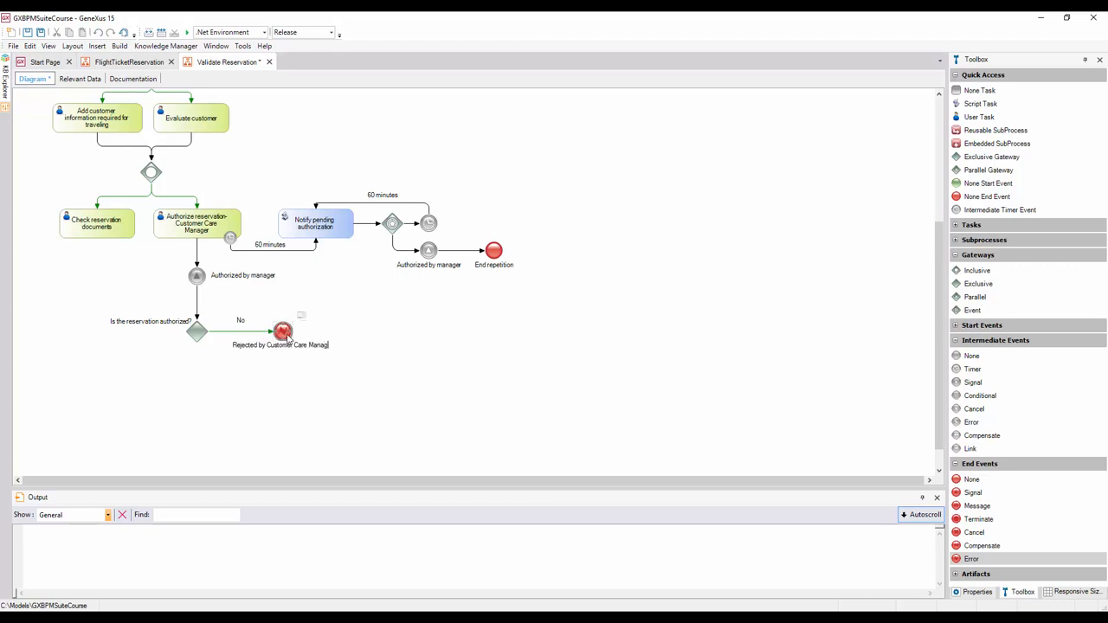
Set the error end event's error code to REJECTED.
click(283, 332)
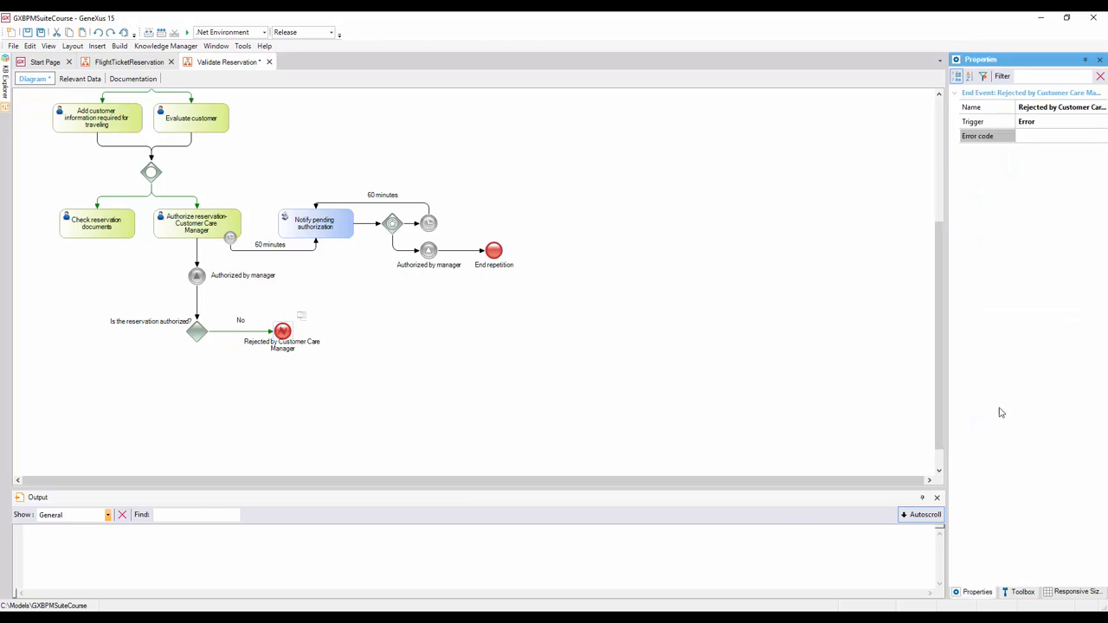
click(1036, 136)
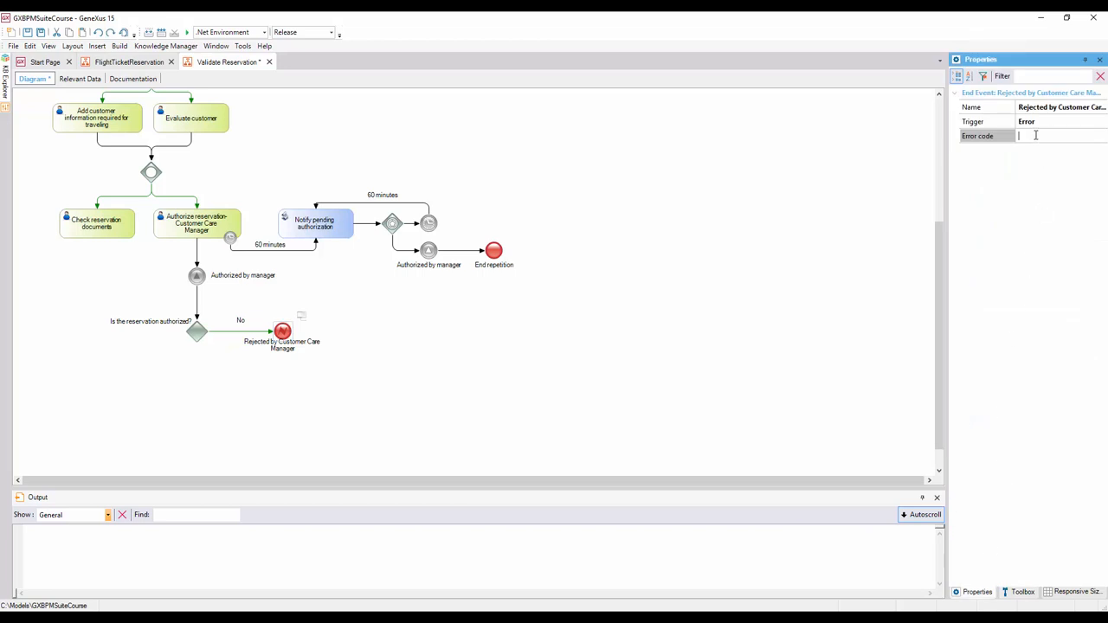
text(REJECTED)
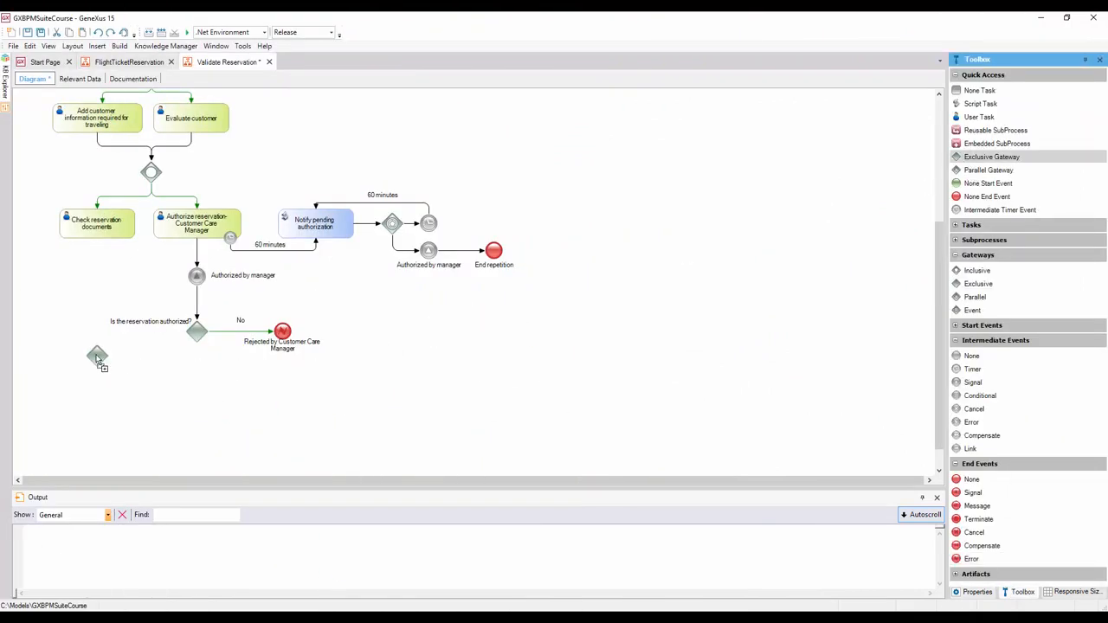
Place the documentation gateway below Check reservation documents and discard a stray placeholder task.
click(97, 331)
text(Is the documentation in order?)
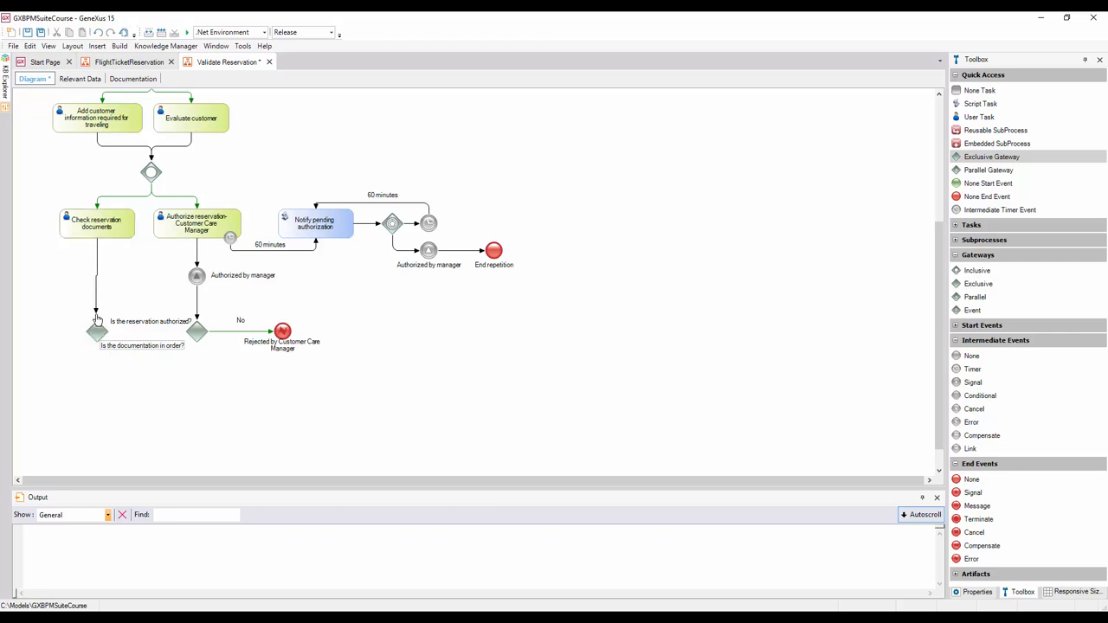
mouse_move(95, 340)
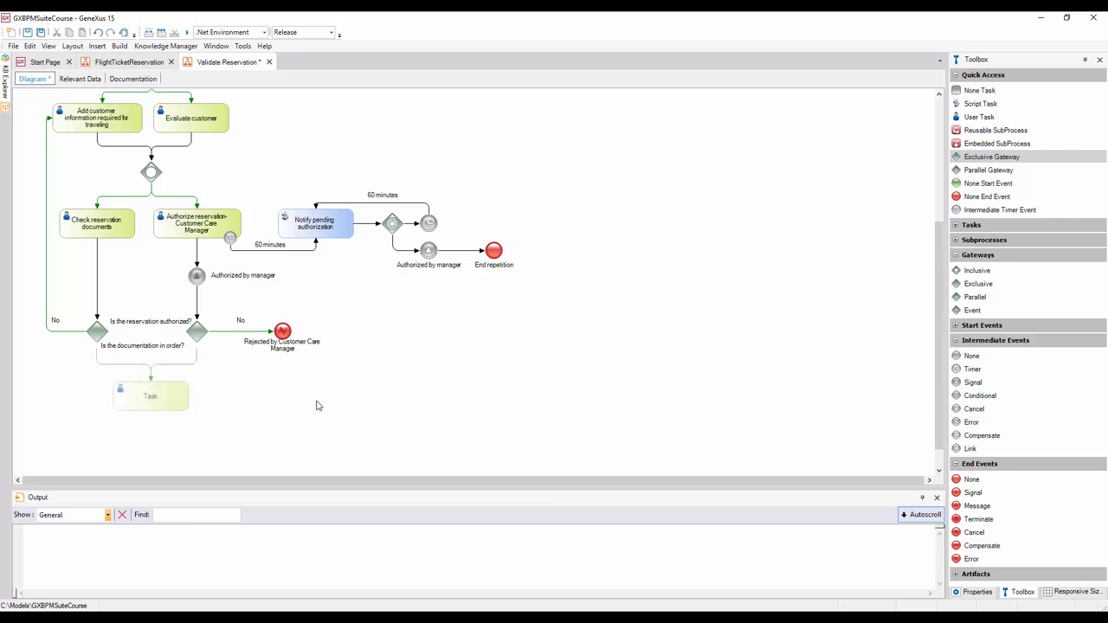
click(150, 396)
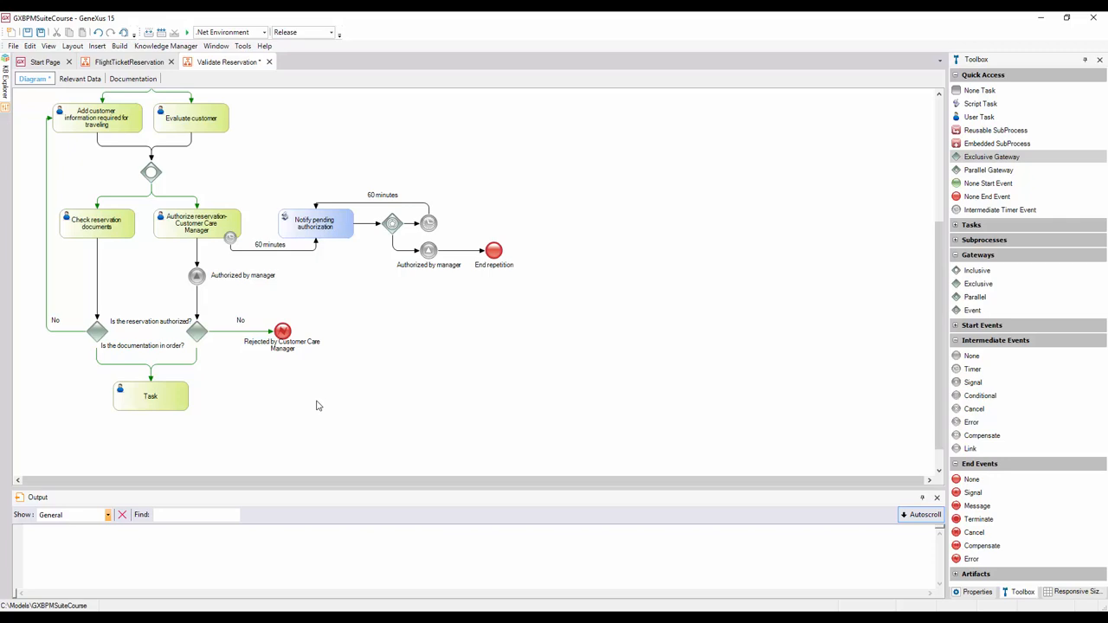
click(197, 332)
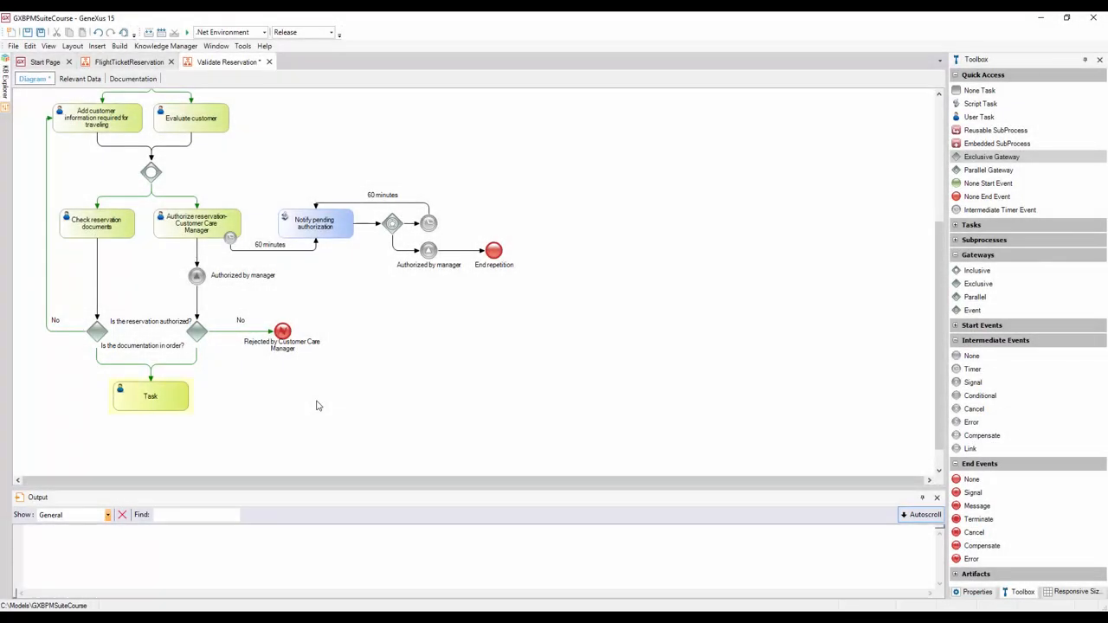
click(150, 396)
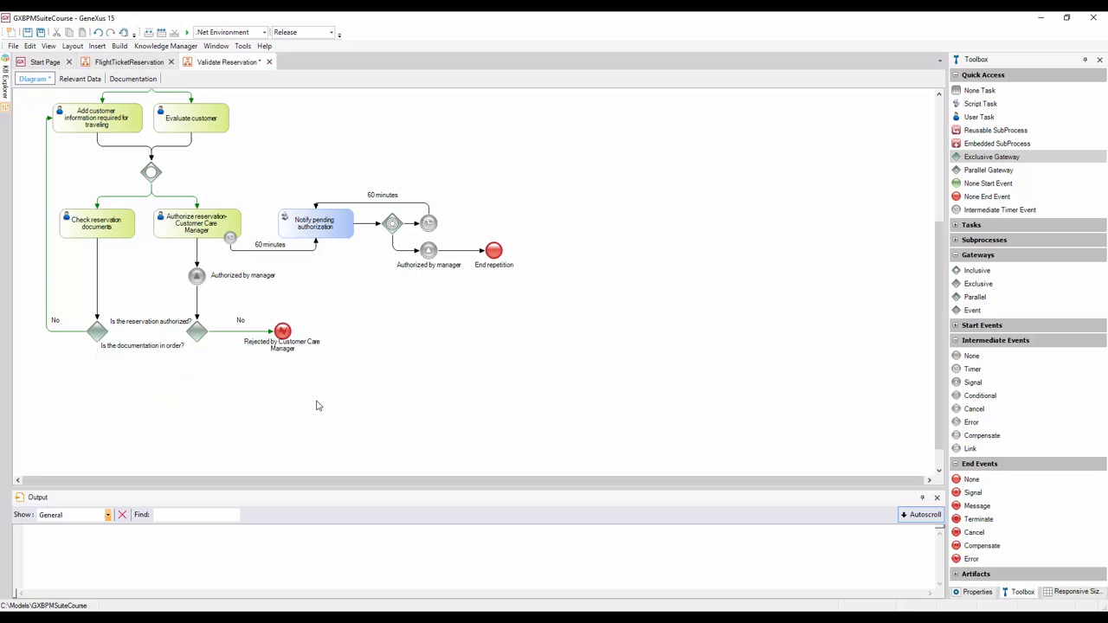
mouse_move(594, 340)
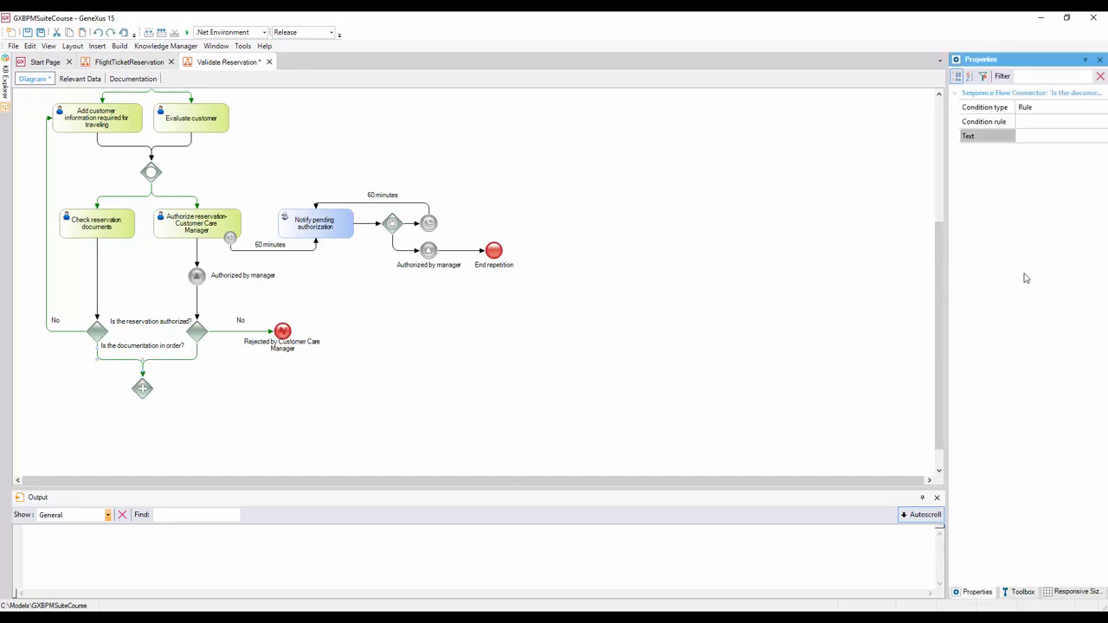
Set a joining flow's Condition type to Default in Properties.
click(1101, 106)
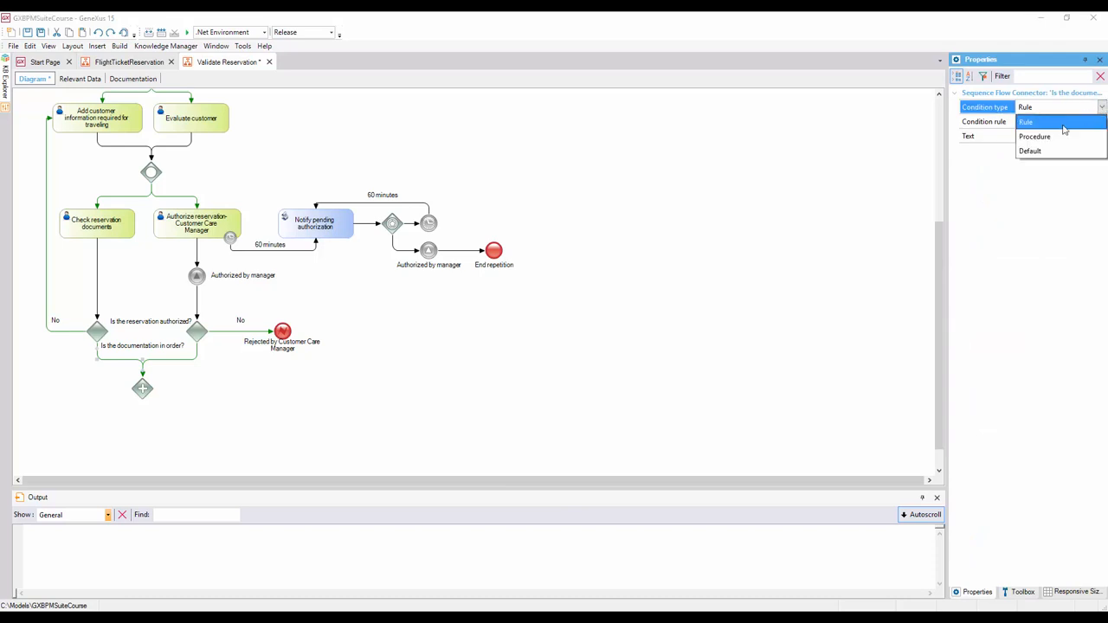
click(1031, 150)
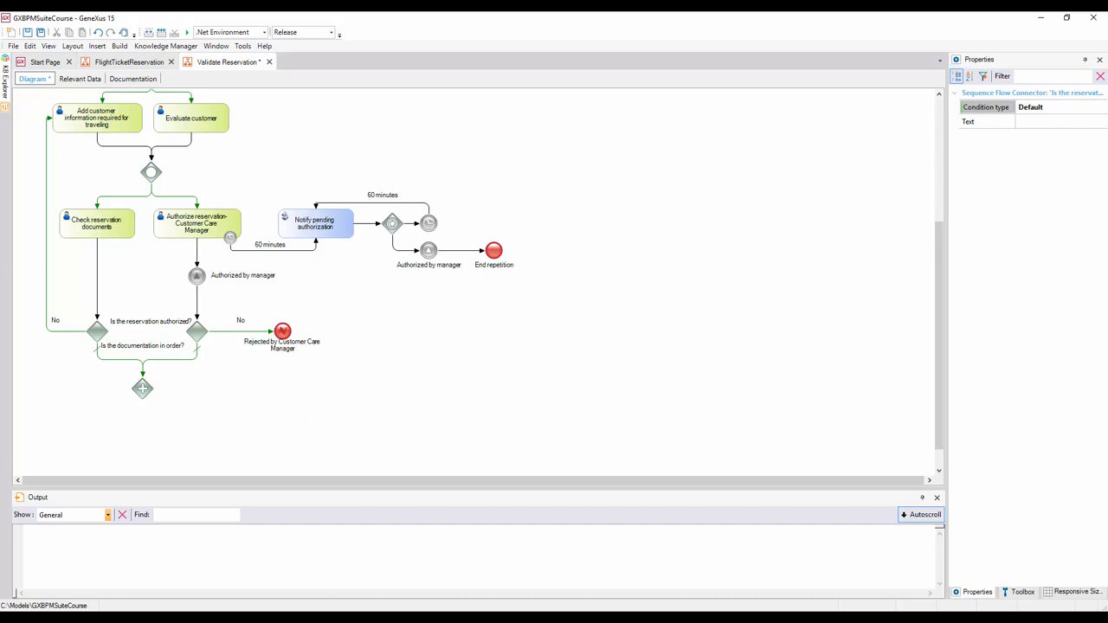
click(1023, 591)
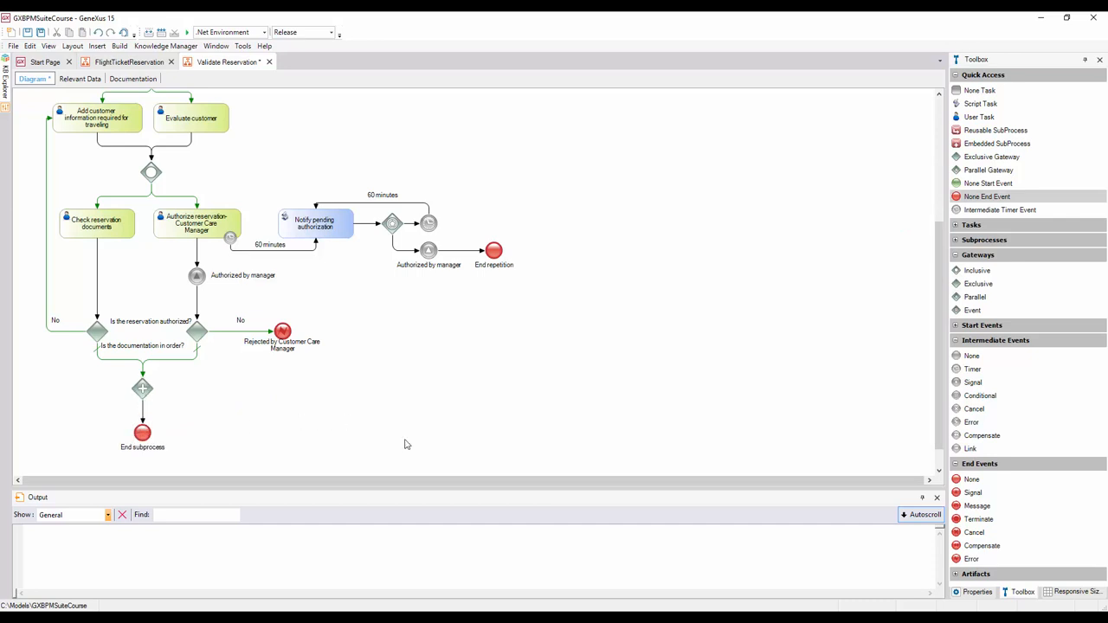
mouse_move(629, 350)
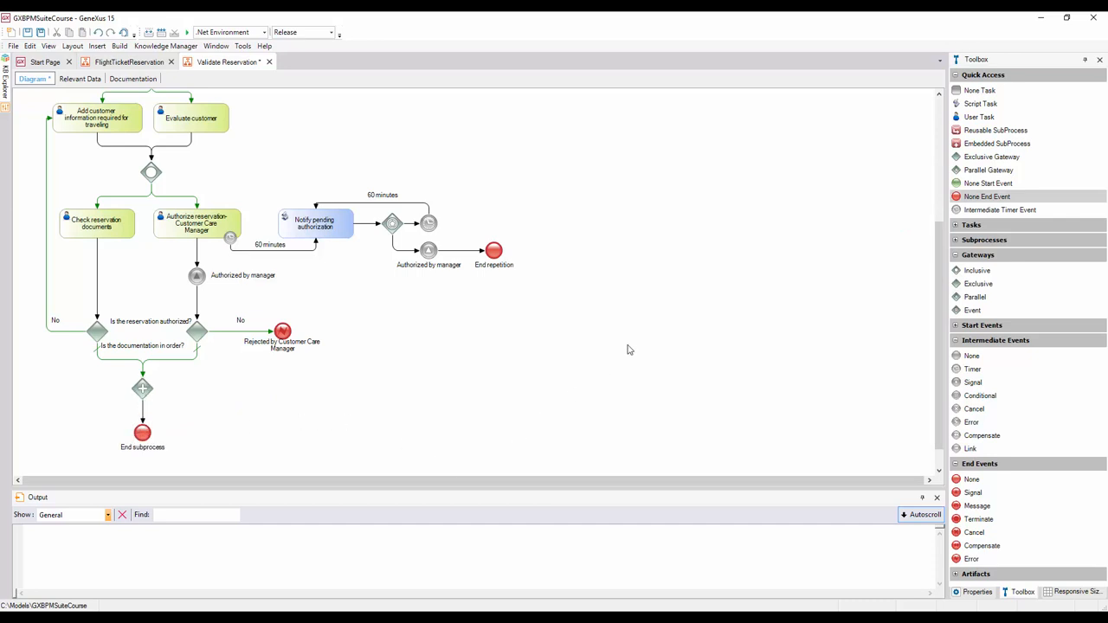
Zoom out the Validate Reservation diagram twice from the canvas Zoom menu.
right_click(630, 350)
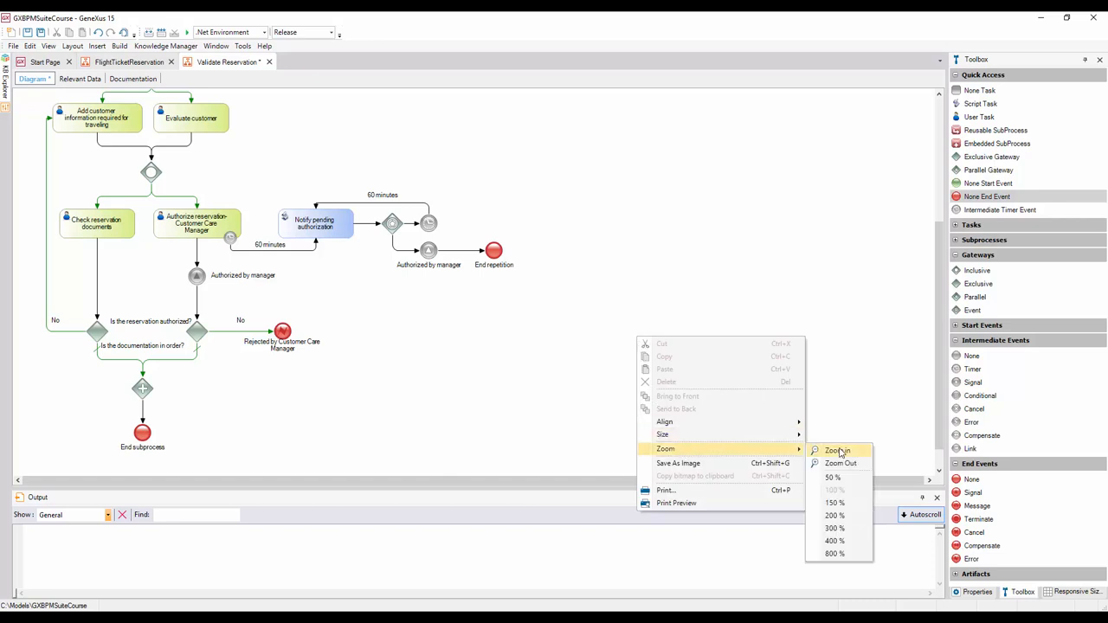
click(840, 462)
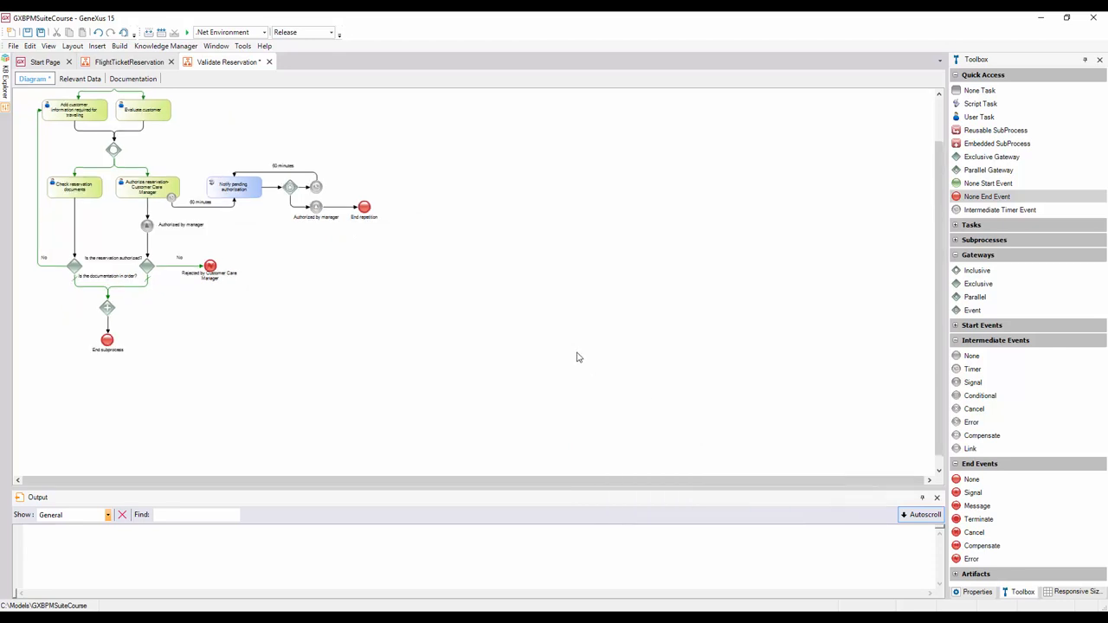
right_click(579, 358)
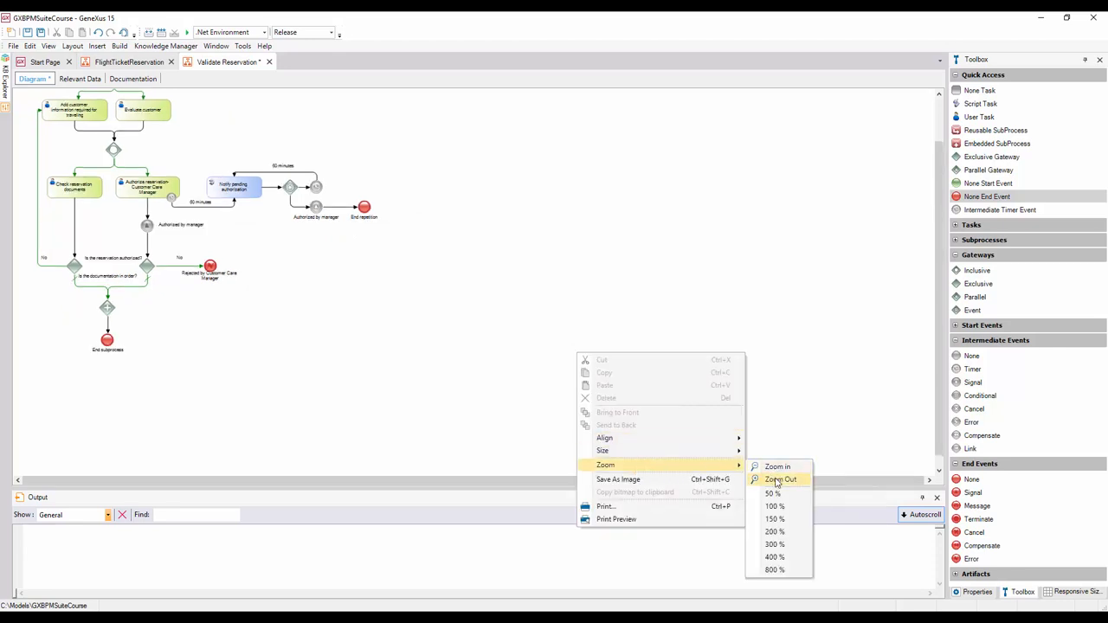
click(781, 479)
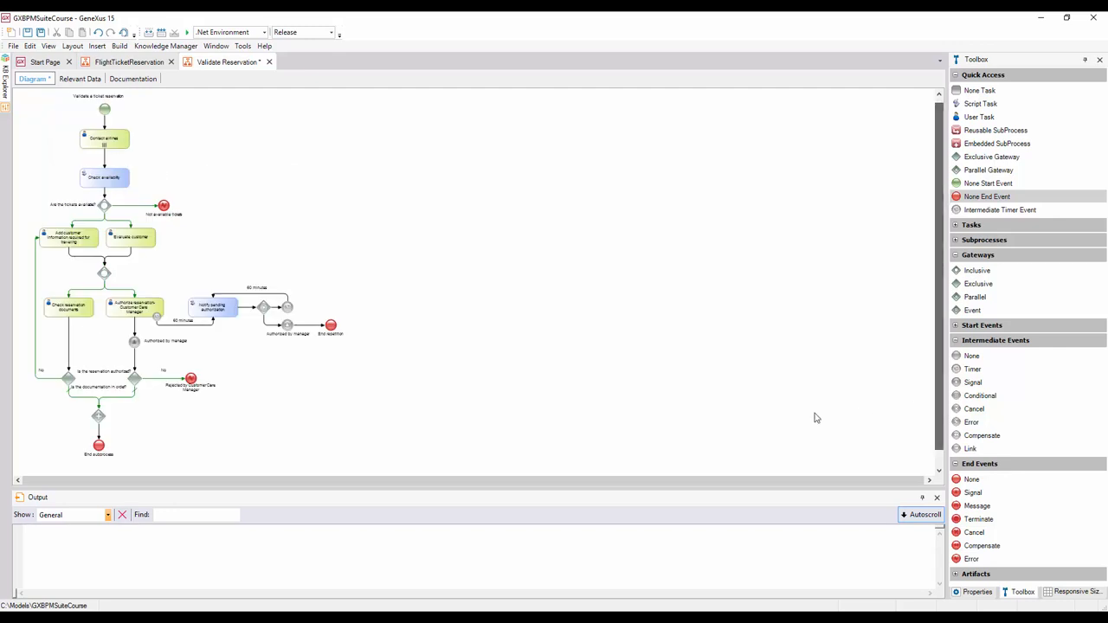